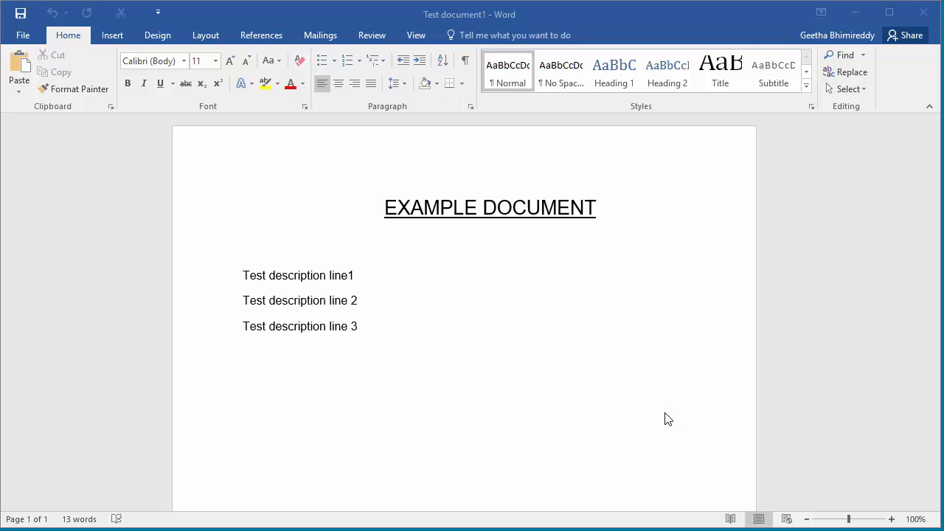
mouse_move(509, 369)
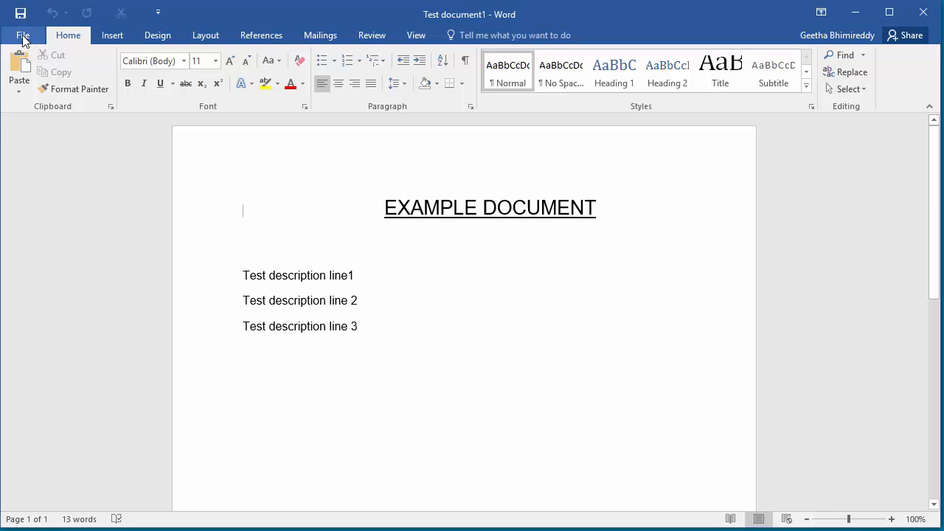
- Go to the Print page from the File menu, showing the one-page preview
left_click(23, 34)
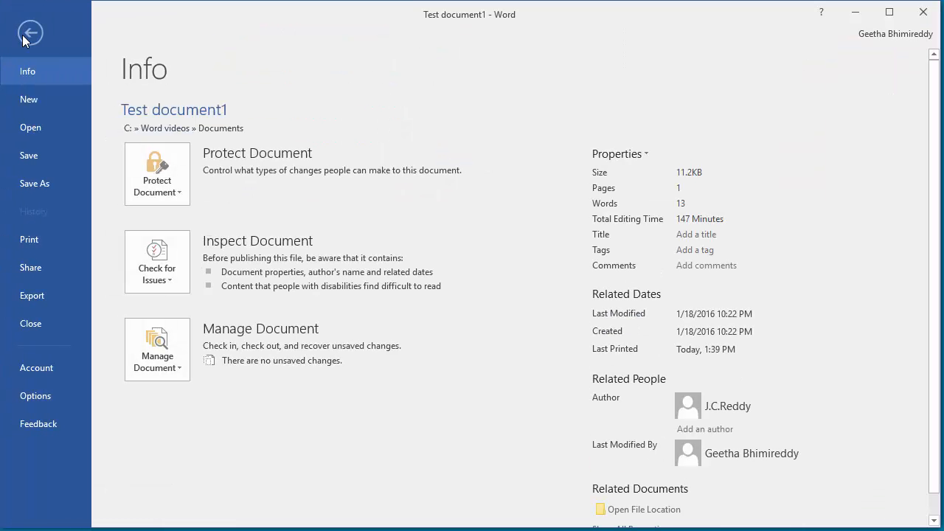
mouse_move(31, 223)
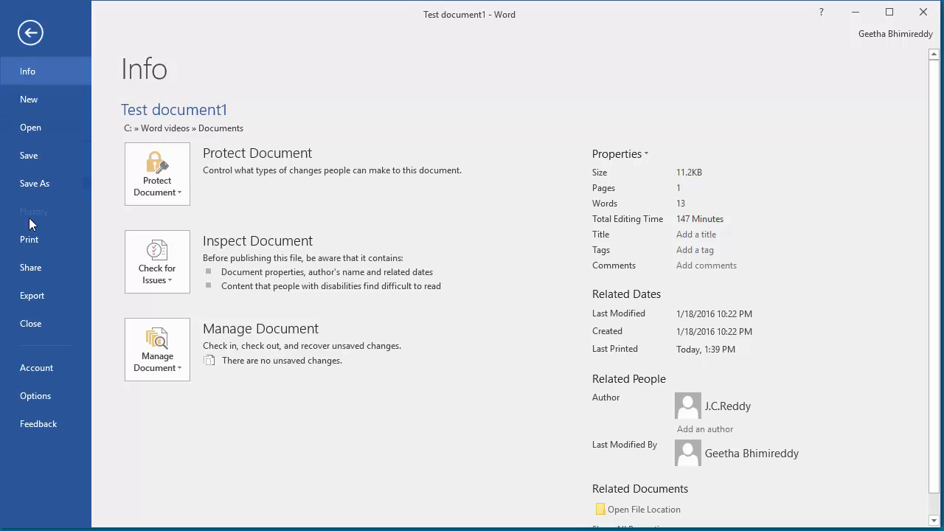
left_click(29, 239)
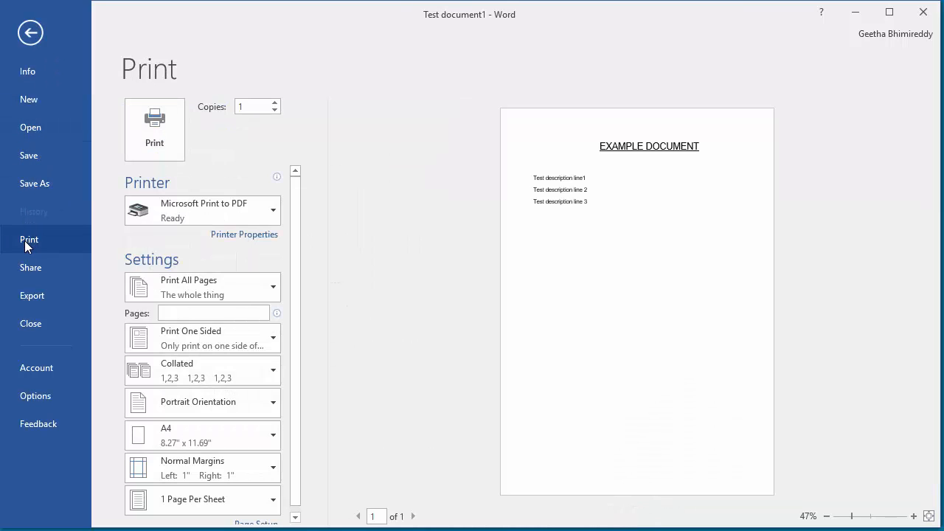
mouse_move(116, 237)
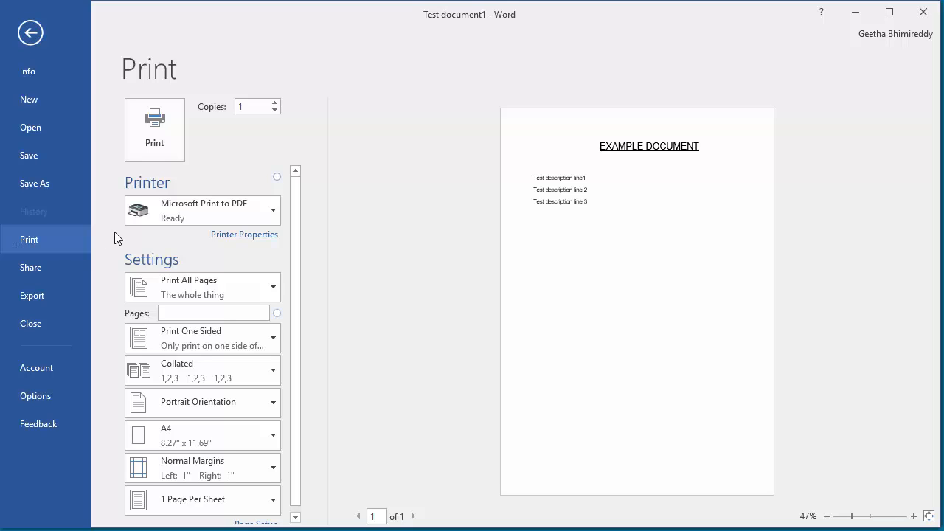
mouse_move(225, 269)
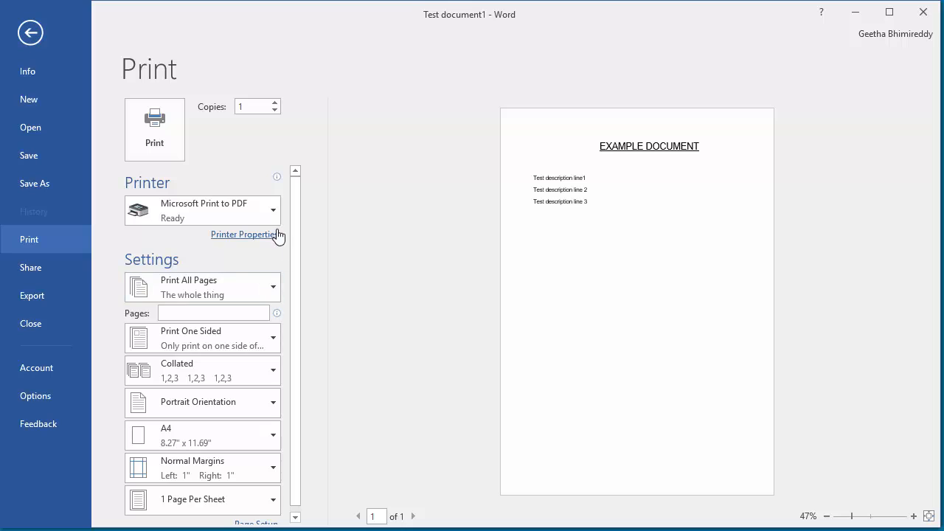
left_click(273, 211)
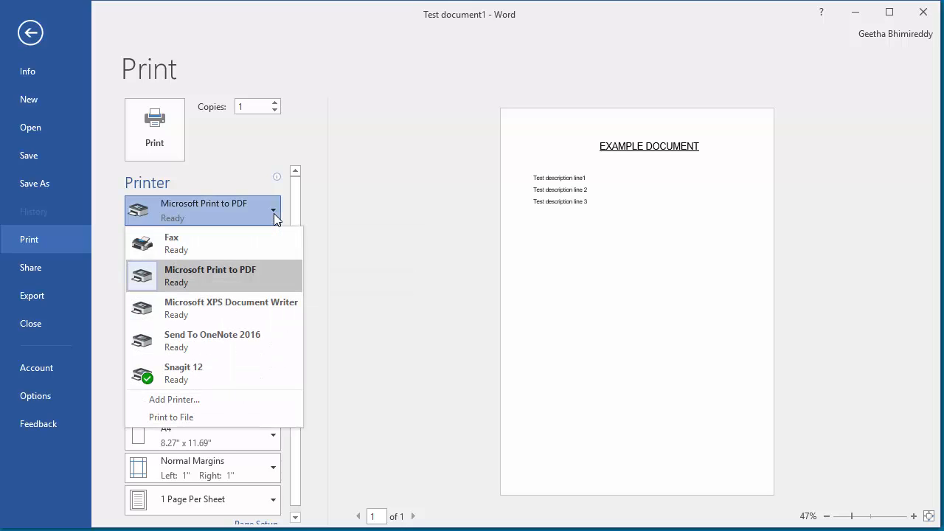
mouse_move(233, 243)
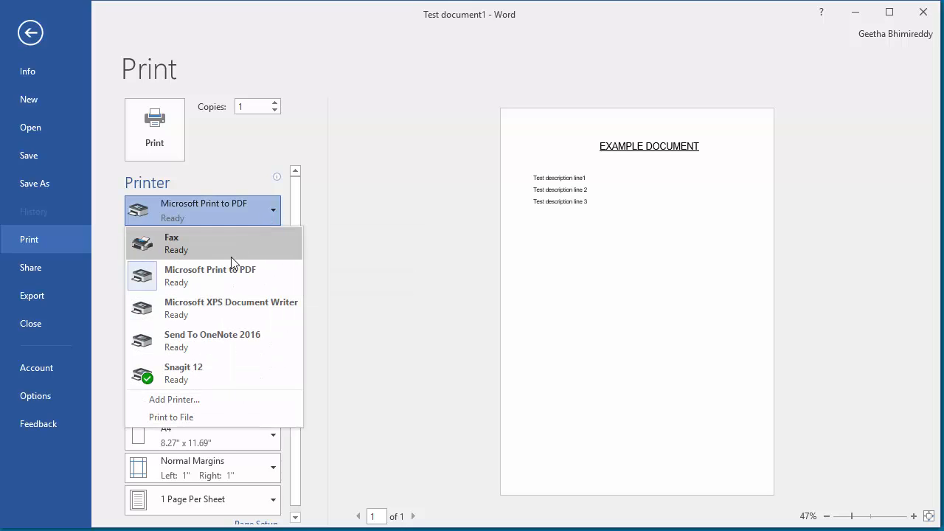
mouse_move(217, 286)
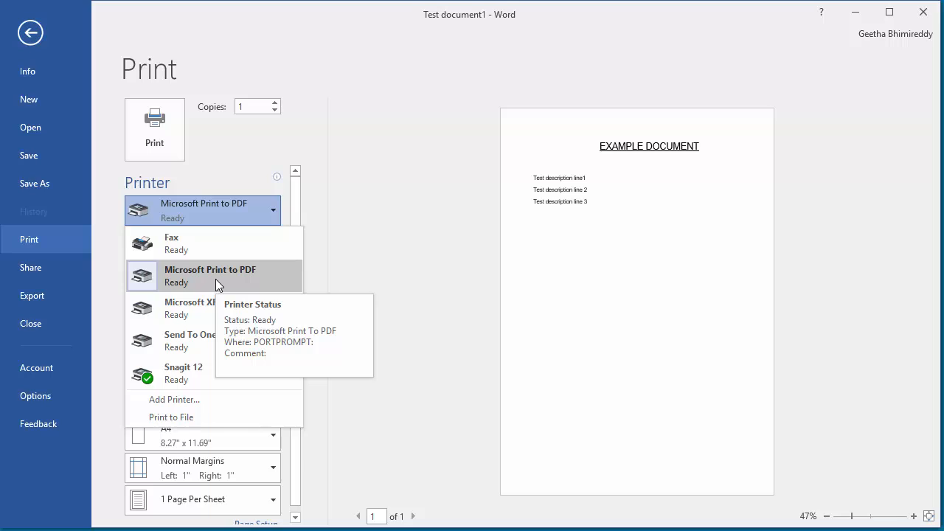
left_click(210, 275)
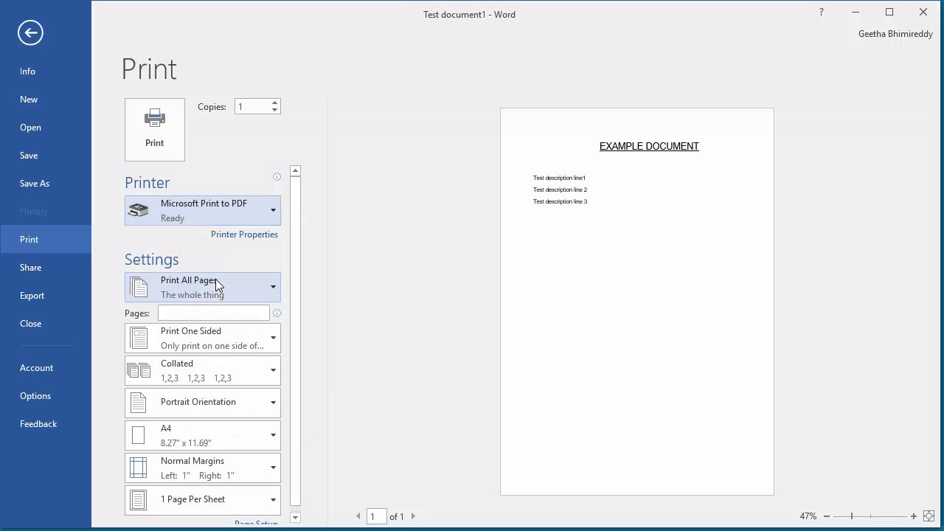
mouse_move(230, 257)
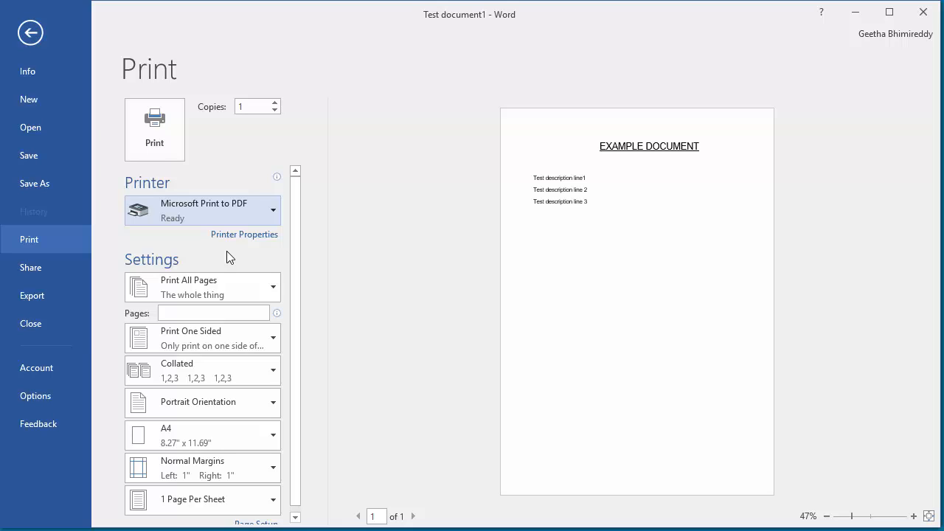
- Print to Microsoft Print to PDF and save the output as 'Test document1' in the Test folder
left_click(29, 33)
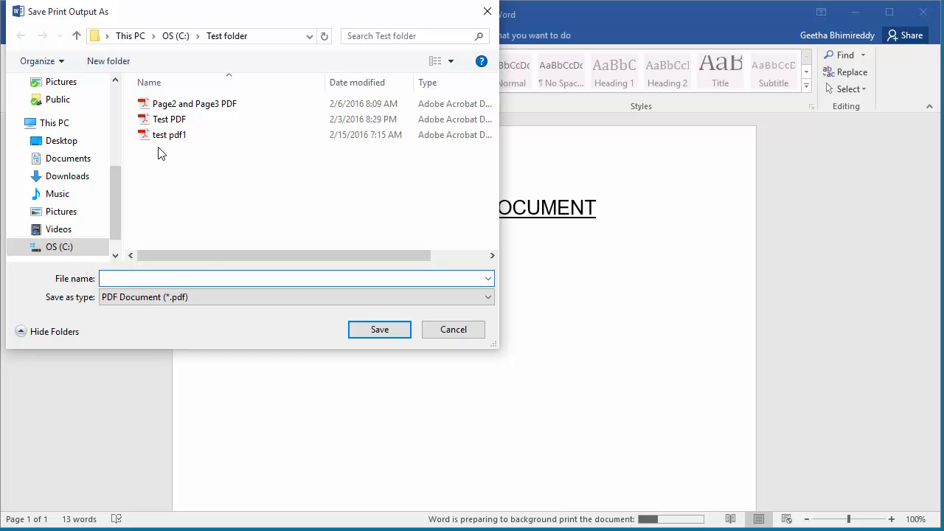
mouse_move(173, 279)
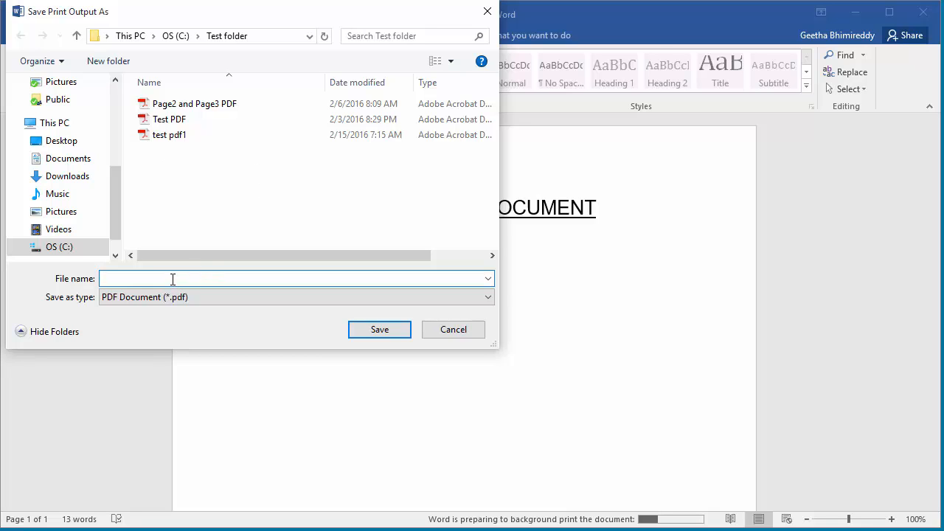
type("Test")
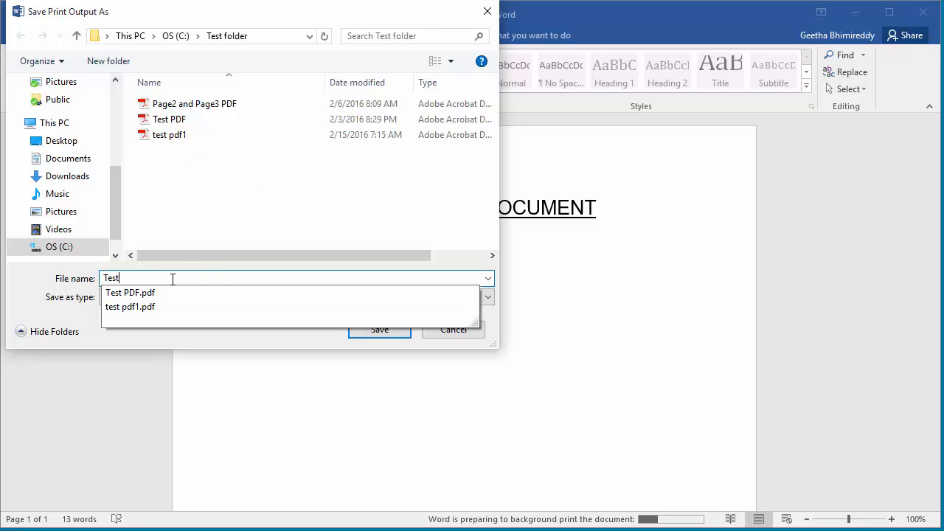
type("docu")
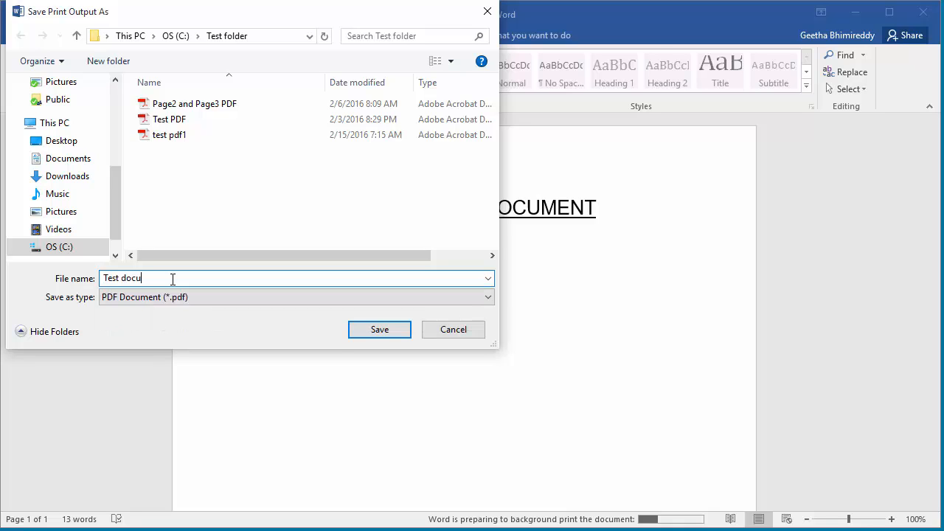
type("ment1")
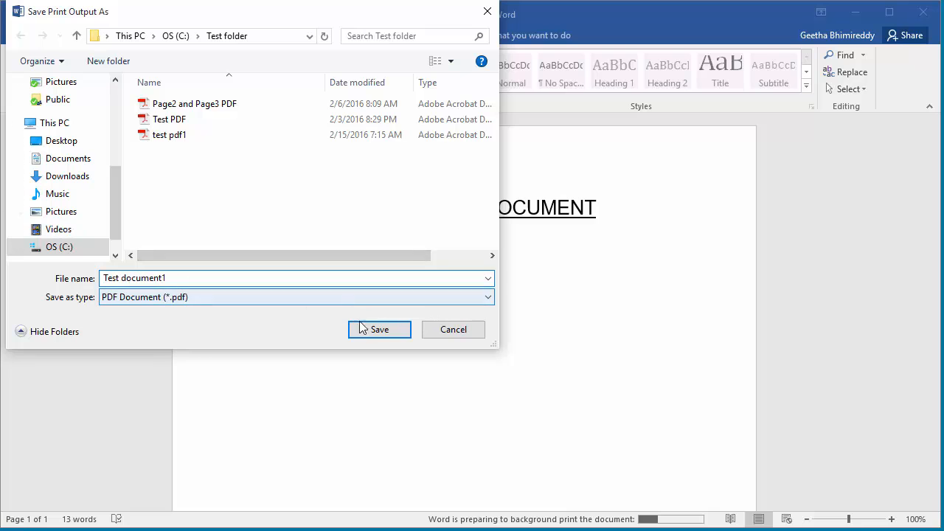
left_click(380, 329)
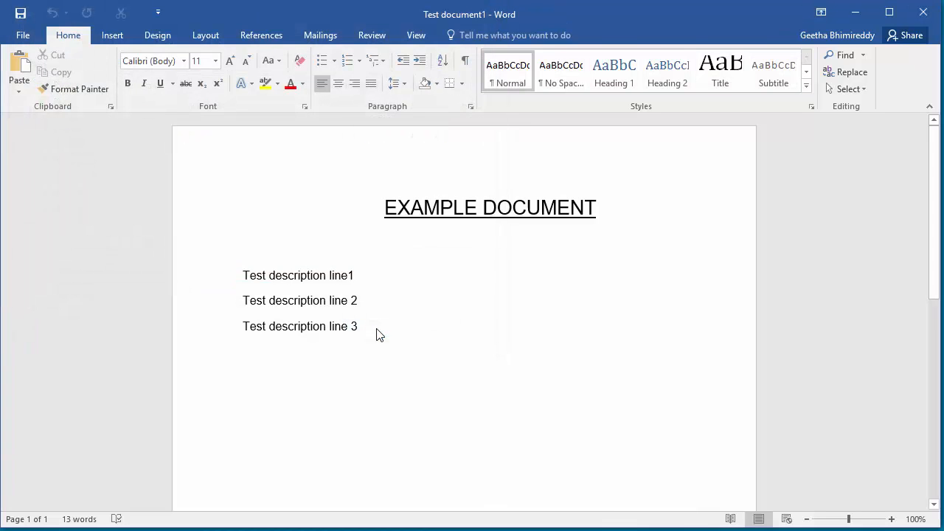
- Browse File Explorer to OS (C:) and go into the Test folder
left_click(243, 211)
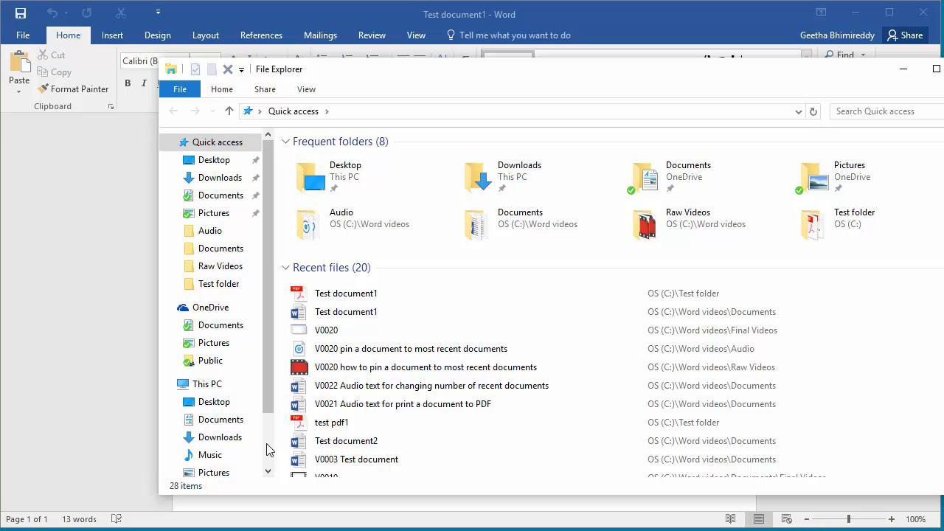
scroll("down", 3)
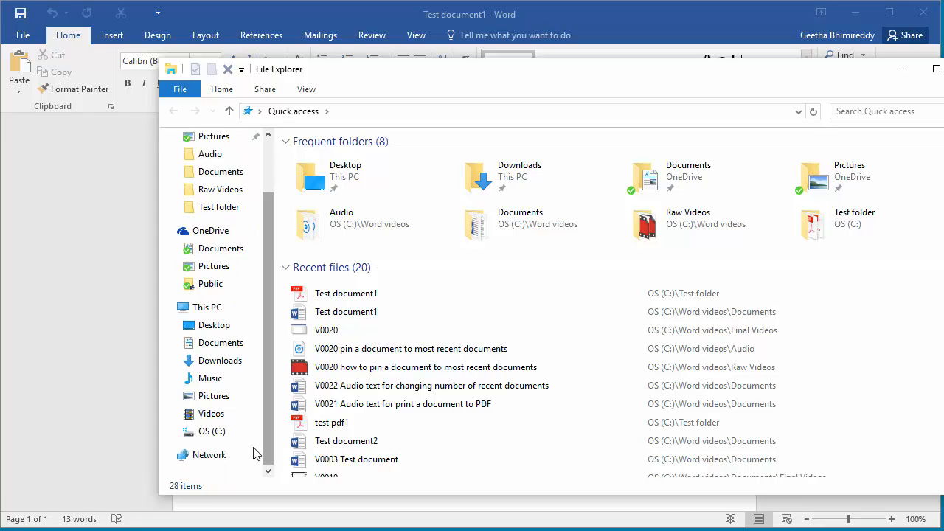
left_click(211, 432)
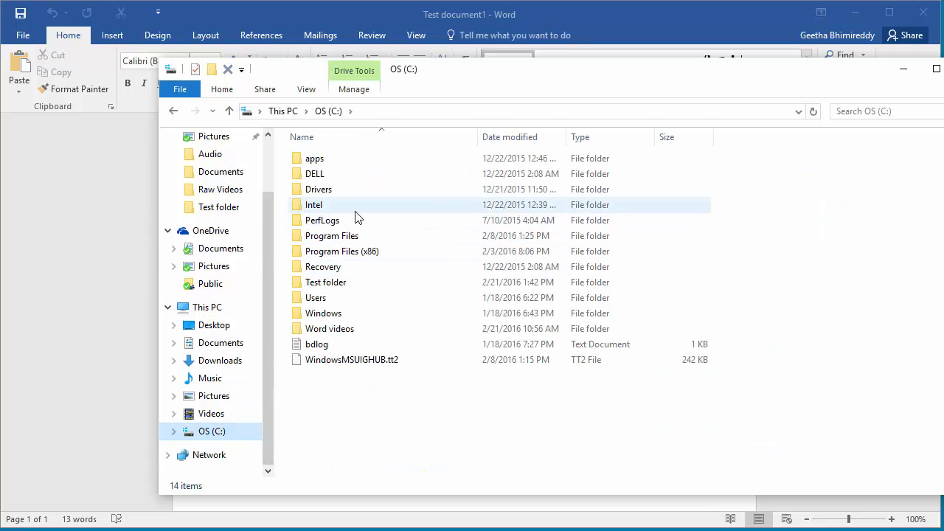
left_click(328, 328)
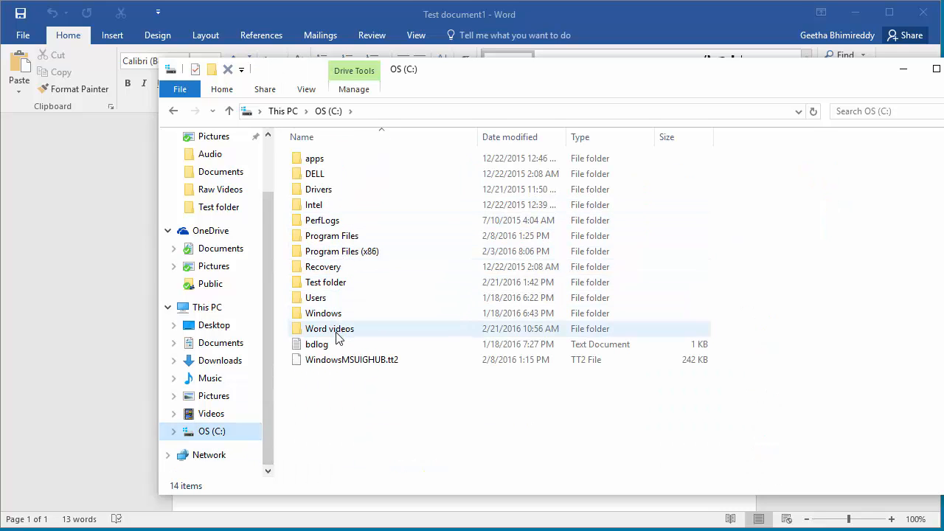
left_click(325, 282)
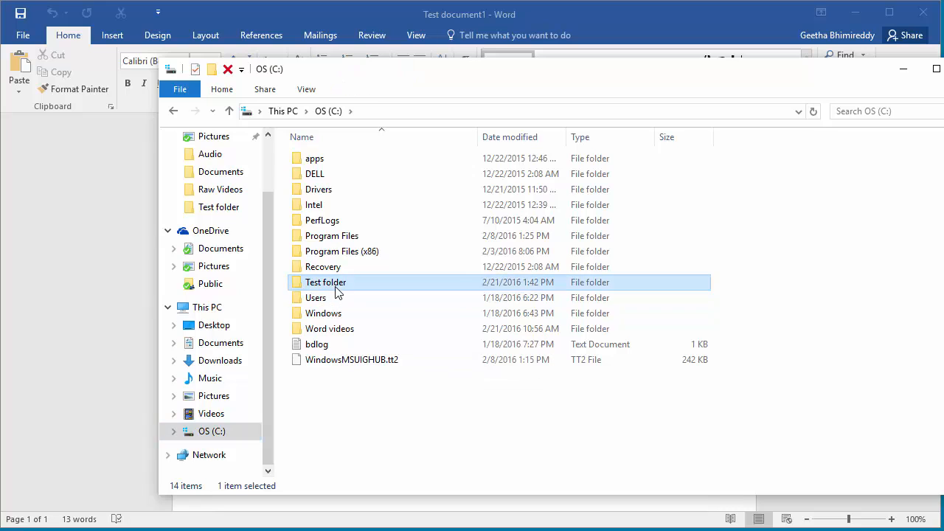
double_click(325, 282)
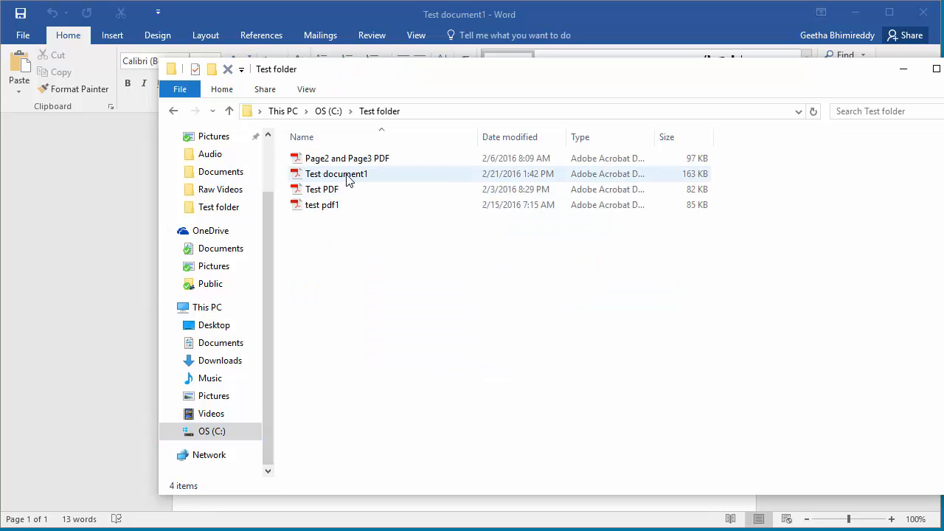
- Launch the Test document1 PDF so it displays in Acrobat Reader
left_click(336, 173)
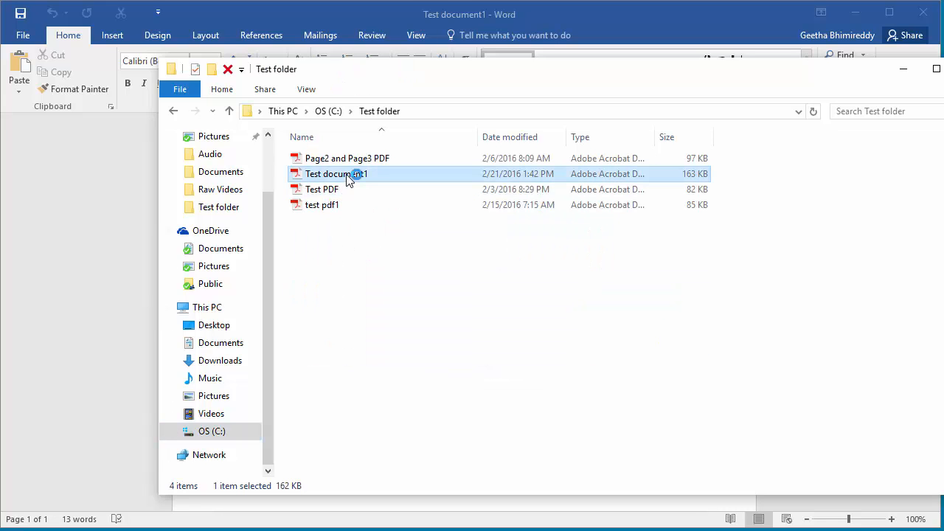
double_click(336, 173)
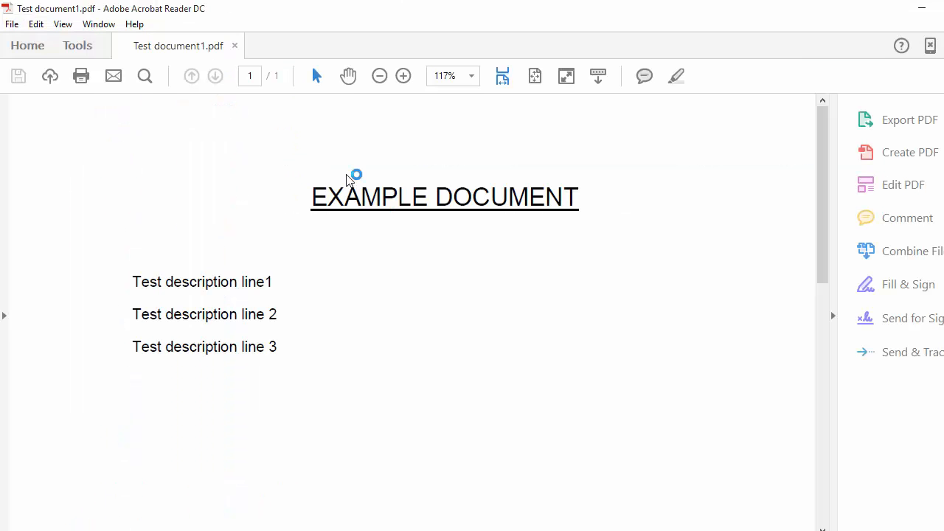
mouse_move(389, 310)
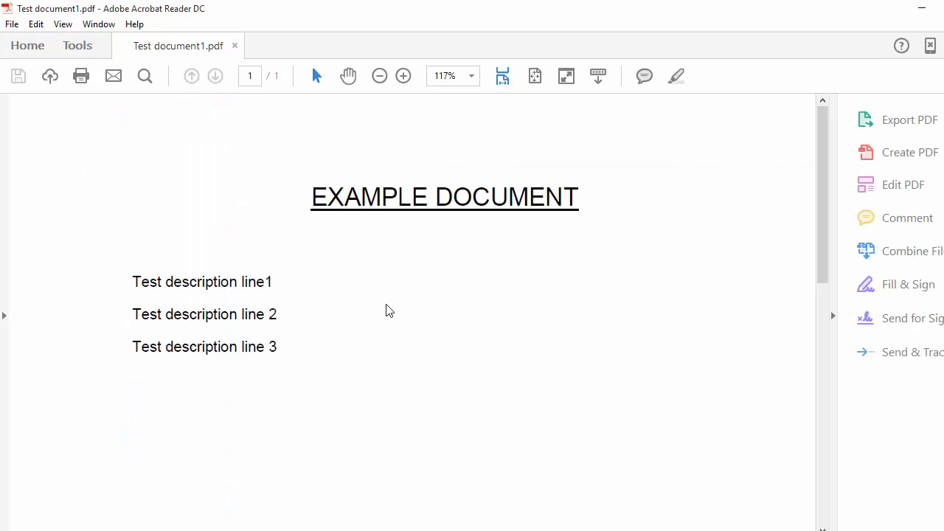